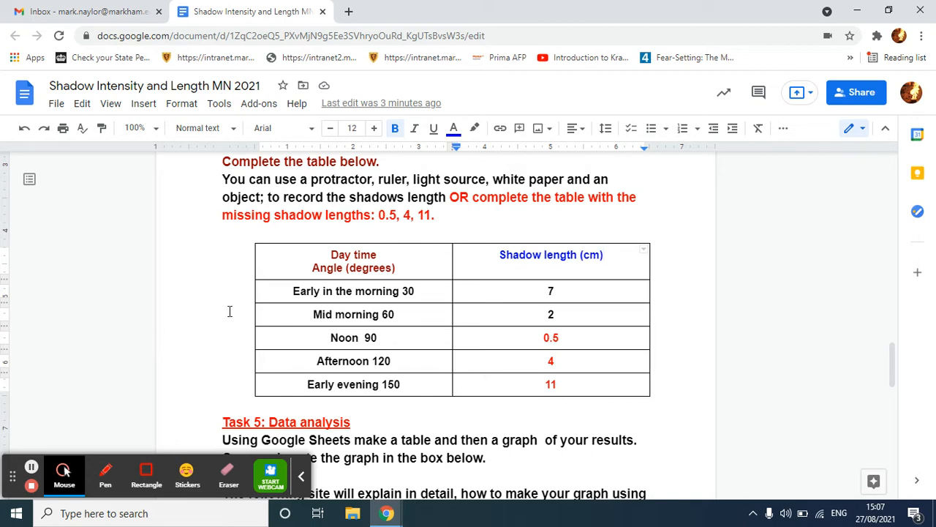
mouse_move(309, 262)
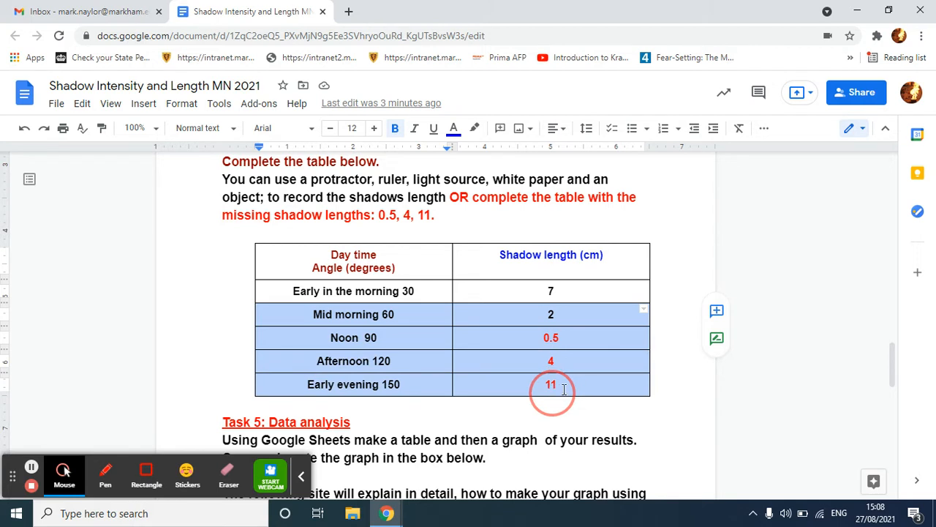
- Select the rows of the Day time and Shadow length table (7, 2, 0.5, 4, 11 cm)
click(550, 384)
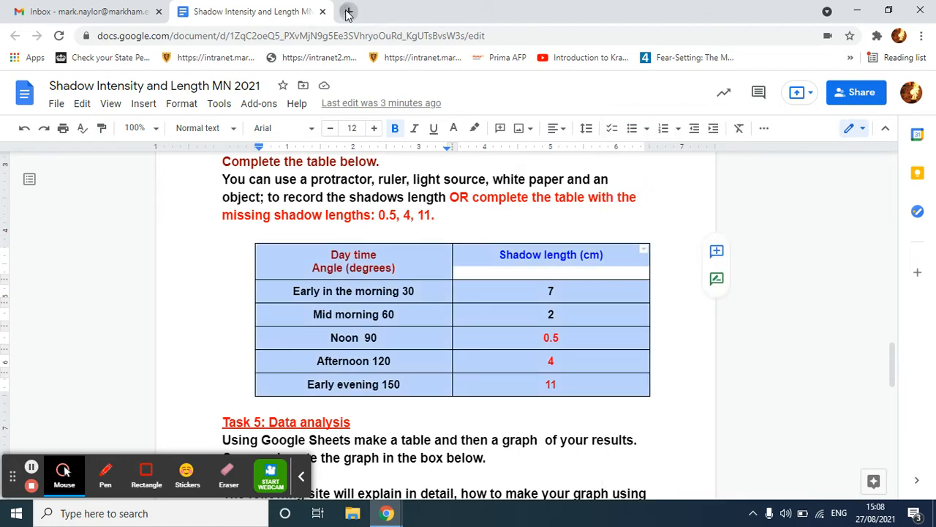
- Open a new Chrome tab and go to Google Sheets from the Google apps grid
click(335, 14)
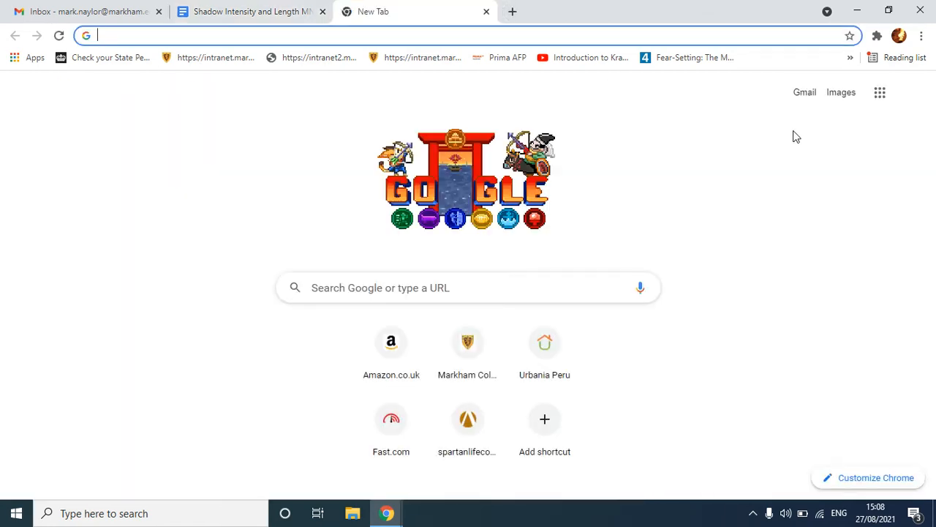
click(880, 92)
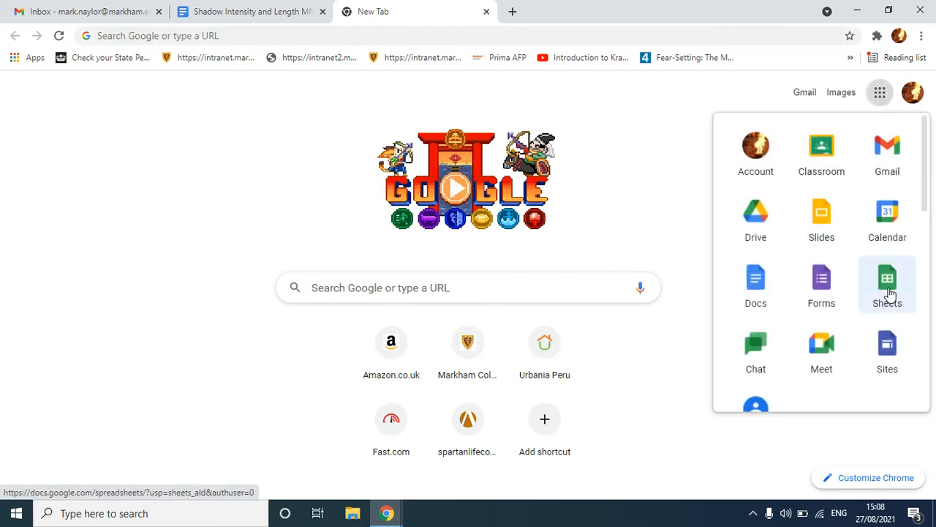
click(886, 283)
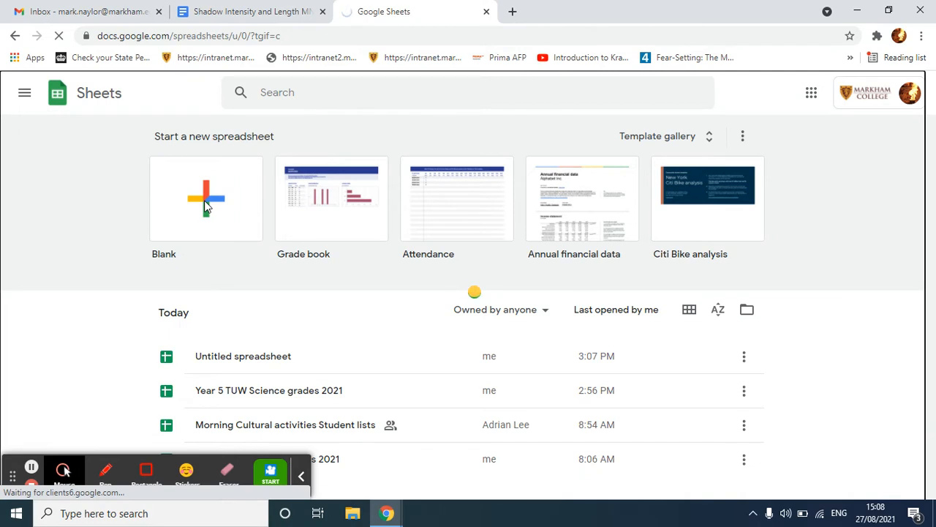
- Create a blank spreadsheet and paste the shadow table into cell E5
click(205, 198)
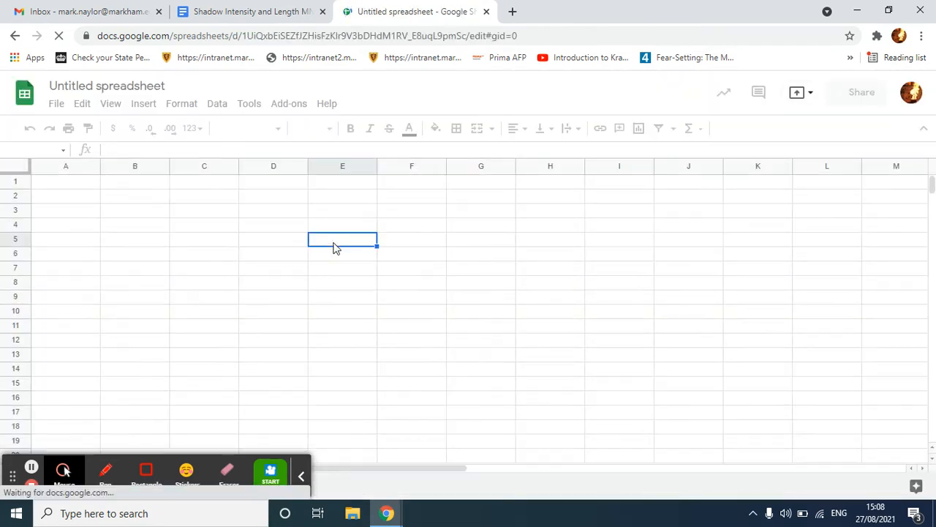
right_click(342, 239)
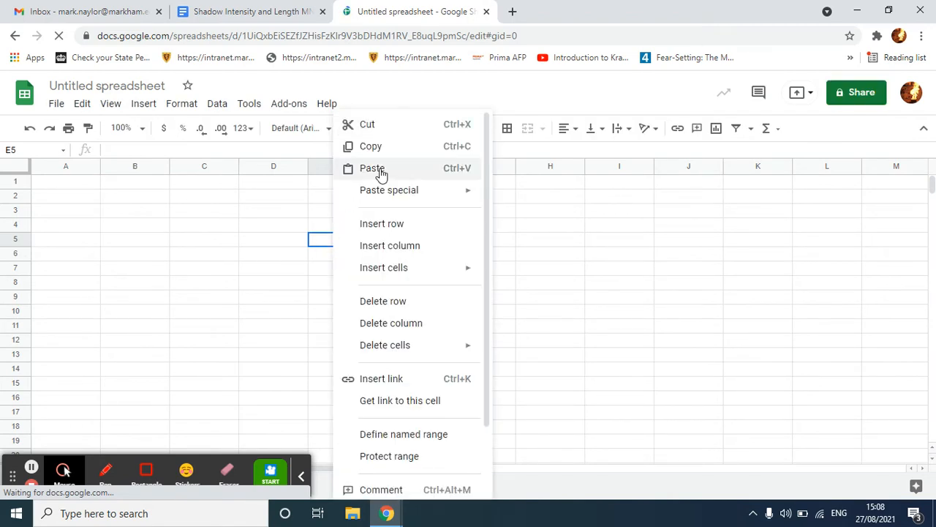
click(371, 167)
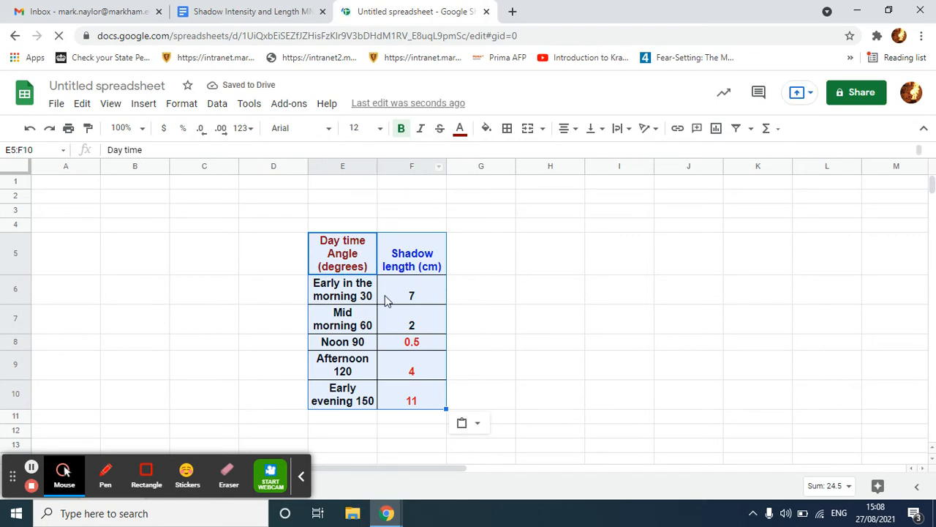
- Insert a chart from the pasted table and change it from a line chart to a column chart
click(144, 102)
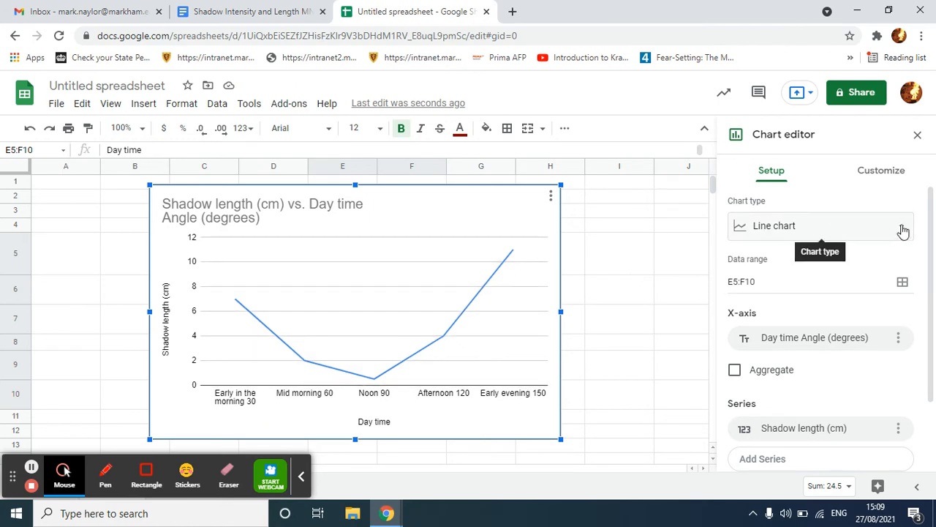
click(819, 225)
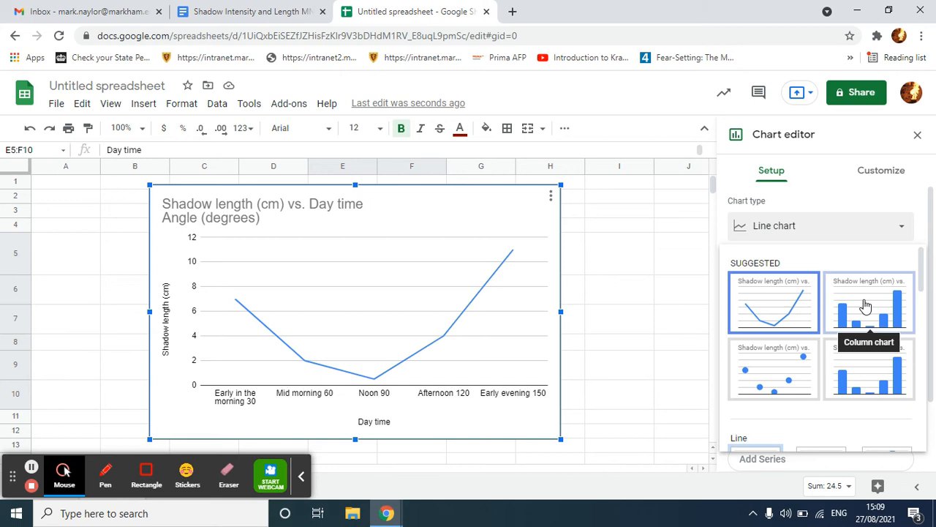
click(869, 302)
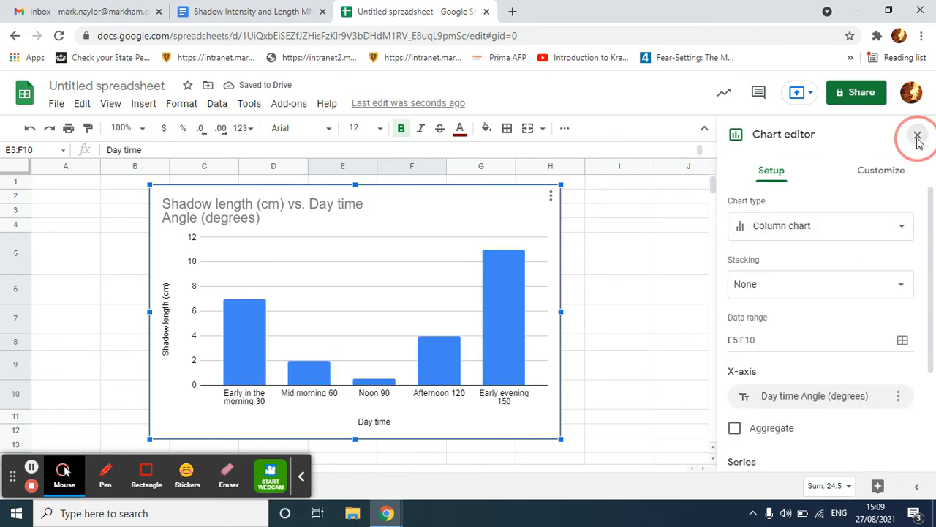
click(917, 134)
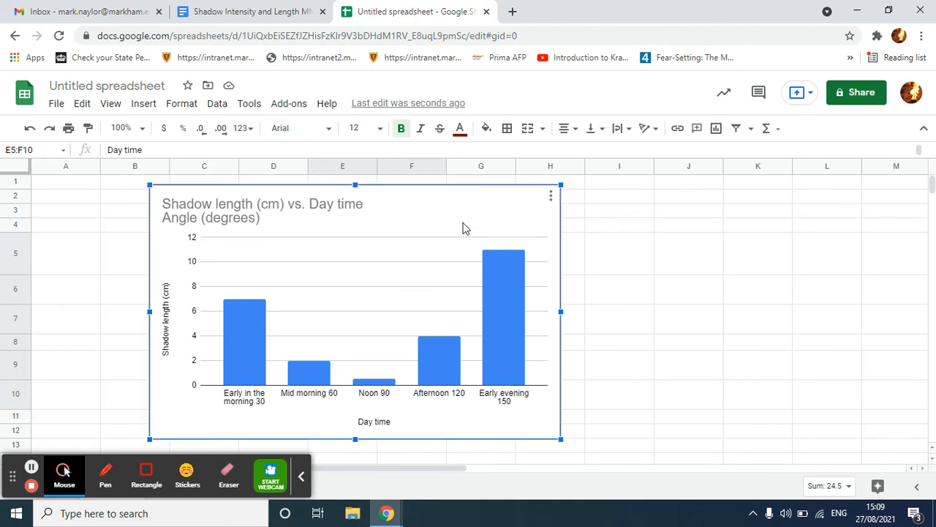
- Copy the column chart and scroll the Docs worksheet down to Task 5's empty graph box
click(550, 195)
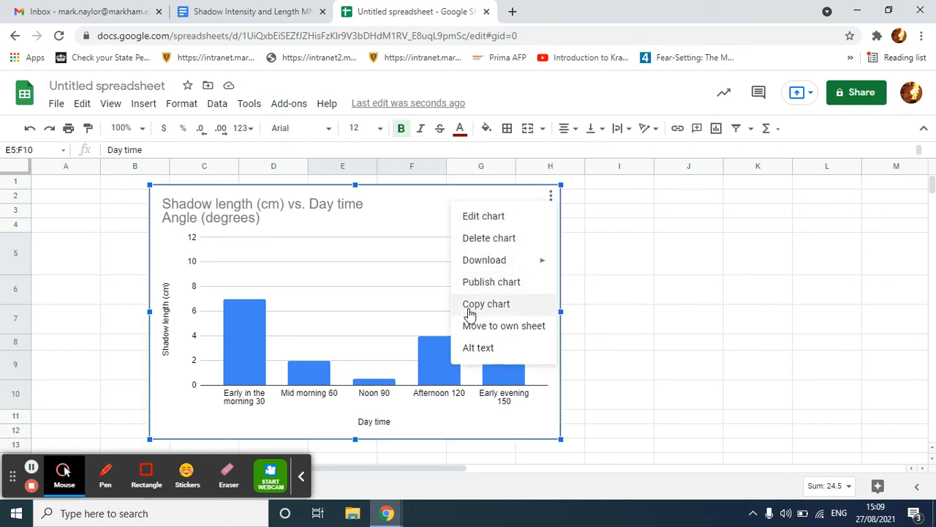
mouse_move(476, 307)
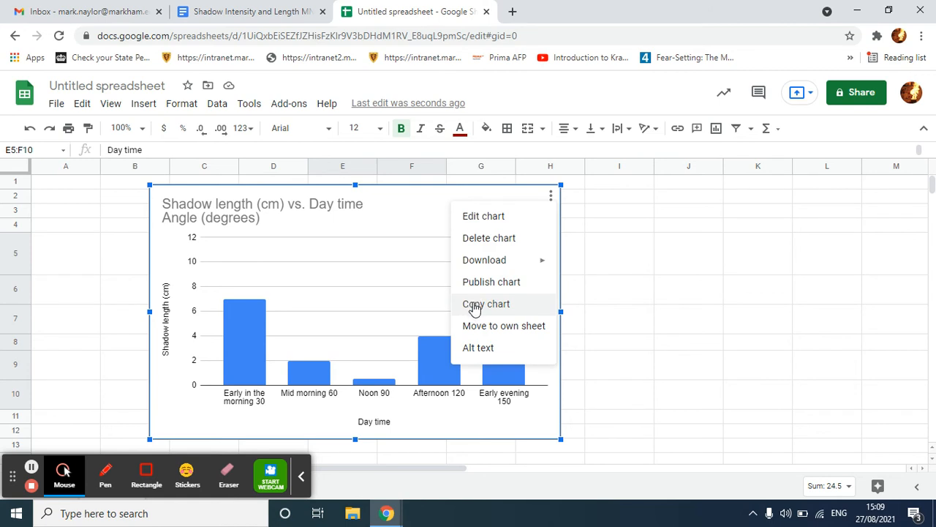
click(486, 304)
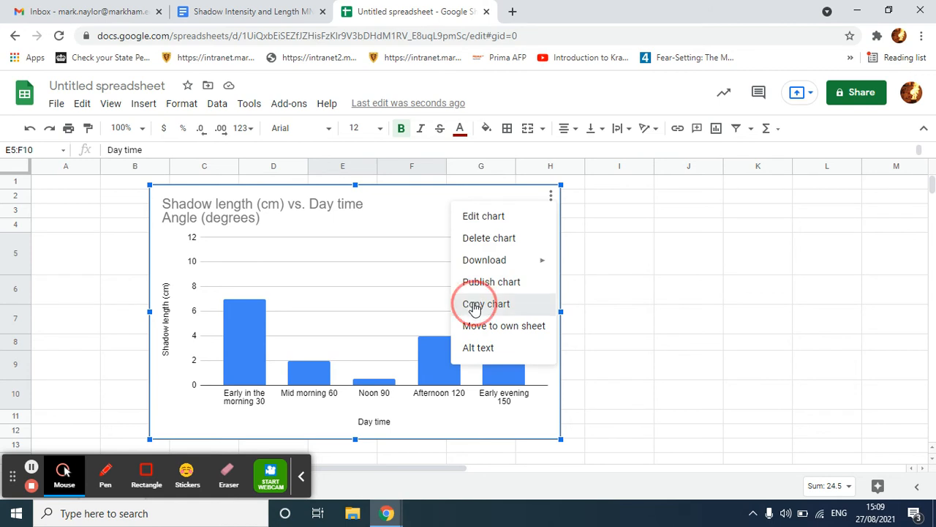
click(248, 12)
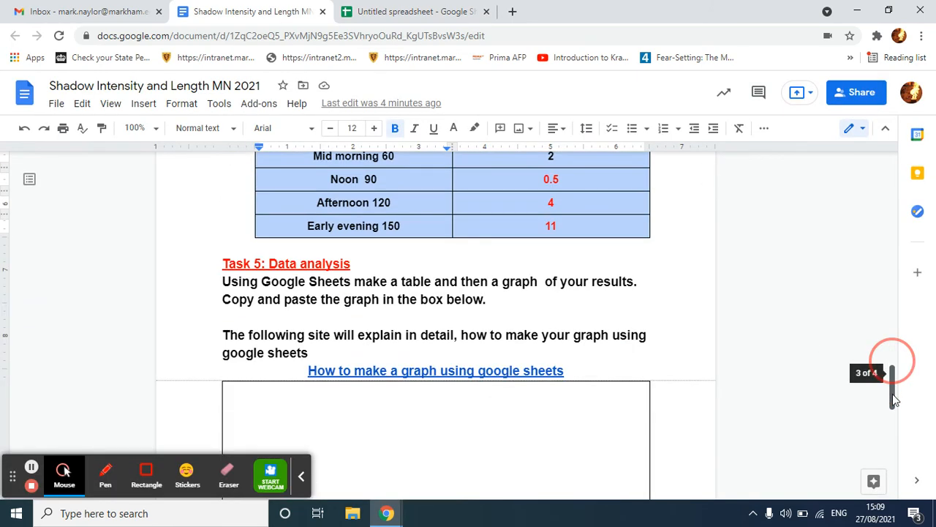
scroll(down, 3)
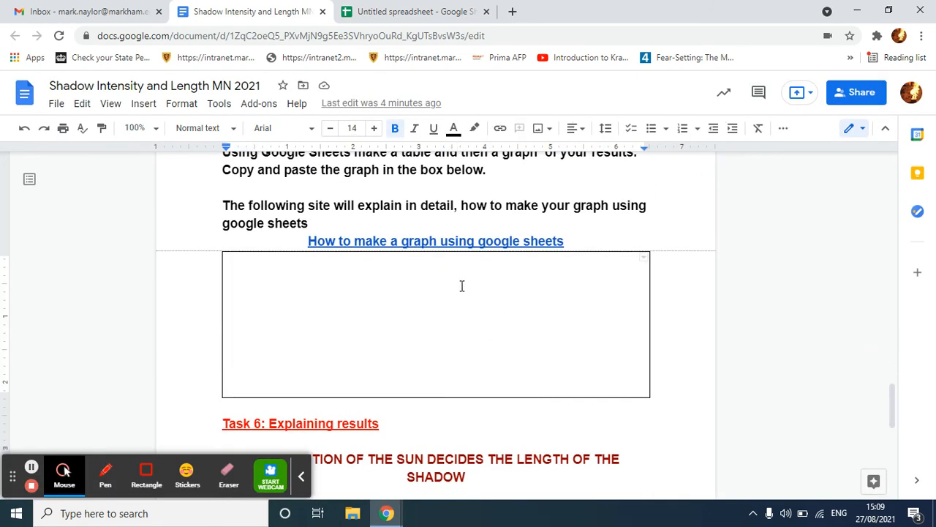